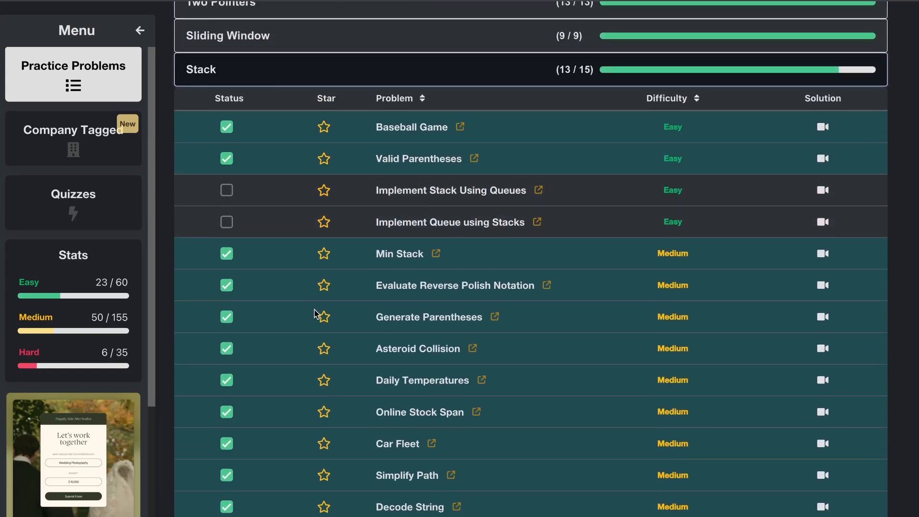
Expand the 1-D Dynamic Programming category, revealing 8 of 17 problems completed
scroll("down", 3)
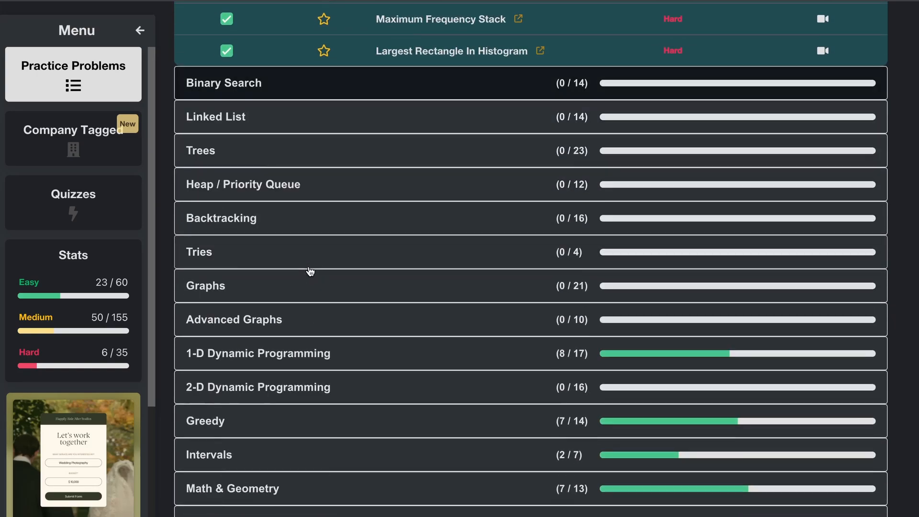
scroll("down", 3)
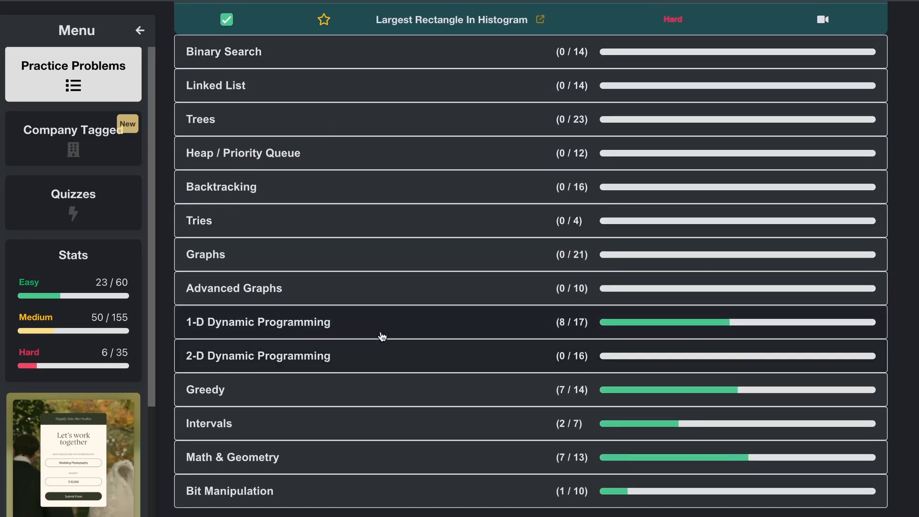
left_click(258, 321)
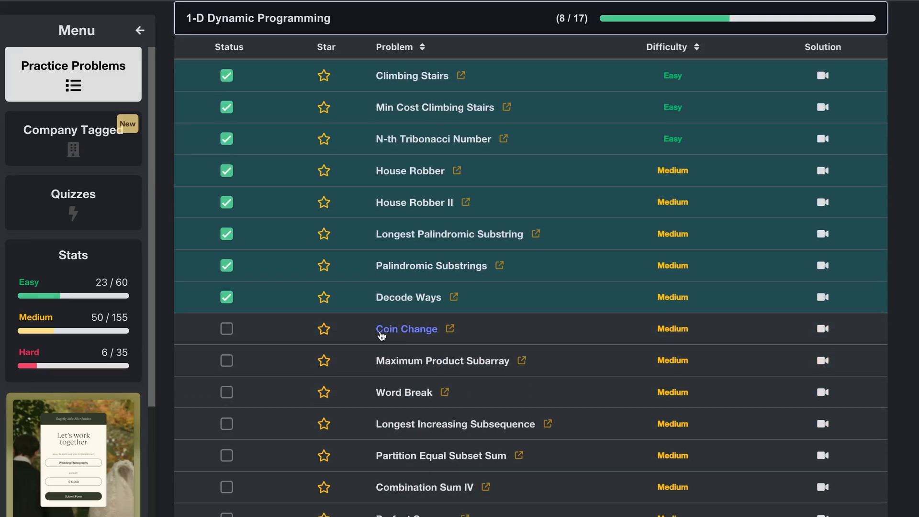
mouse_move(400, 100)
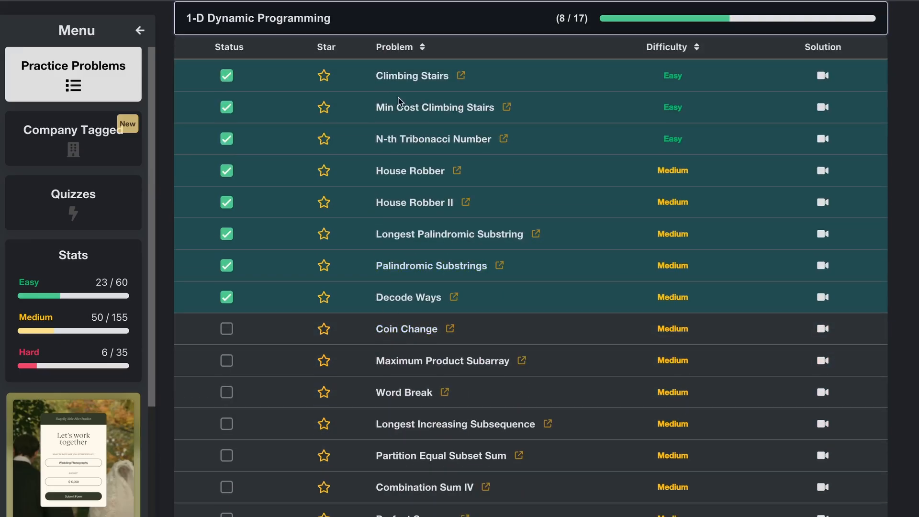